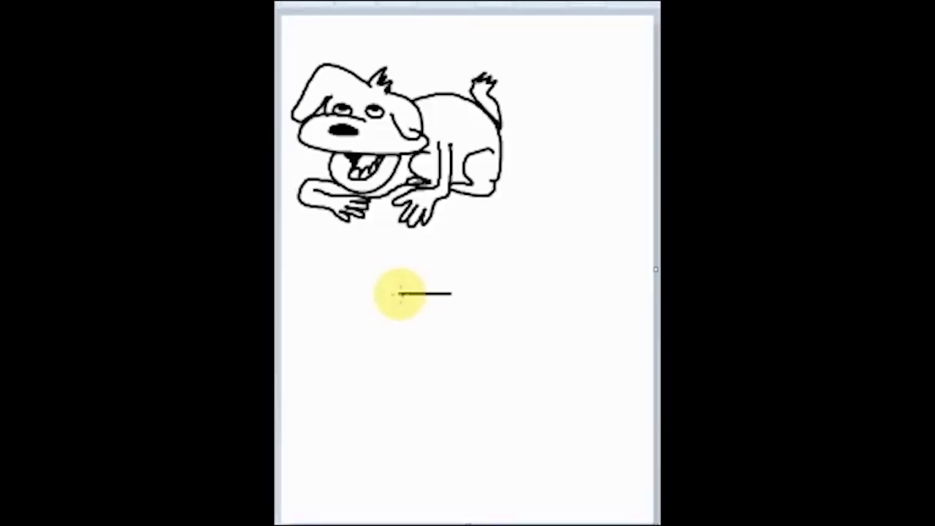
- Sketch a creature with pointed ears, shaggy face, legs and curled tail below the dog
drag(398, 295, 450, 343)
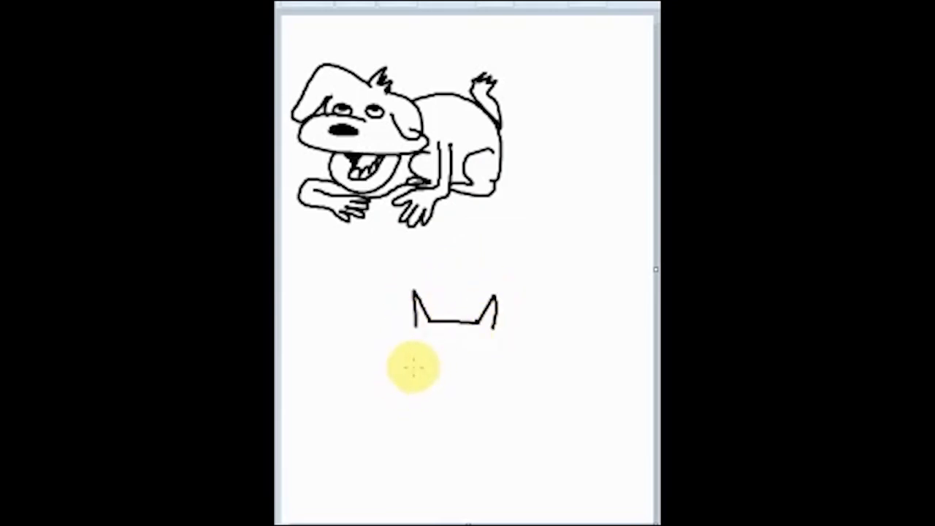
drag(416, 368, 457, 336)
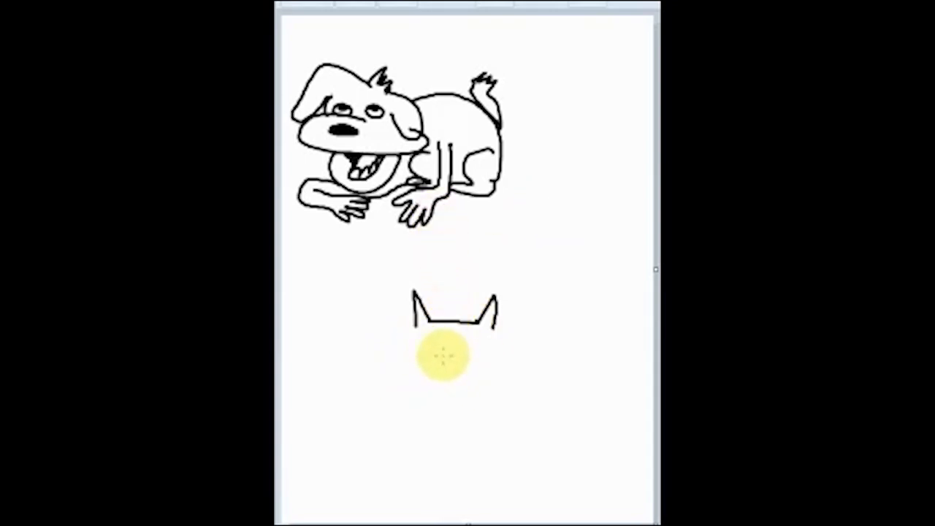
drag(444, 354, 442, 358)
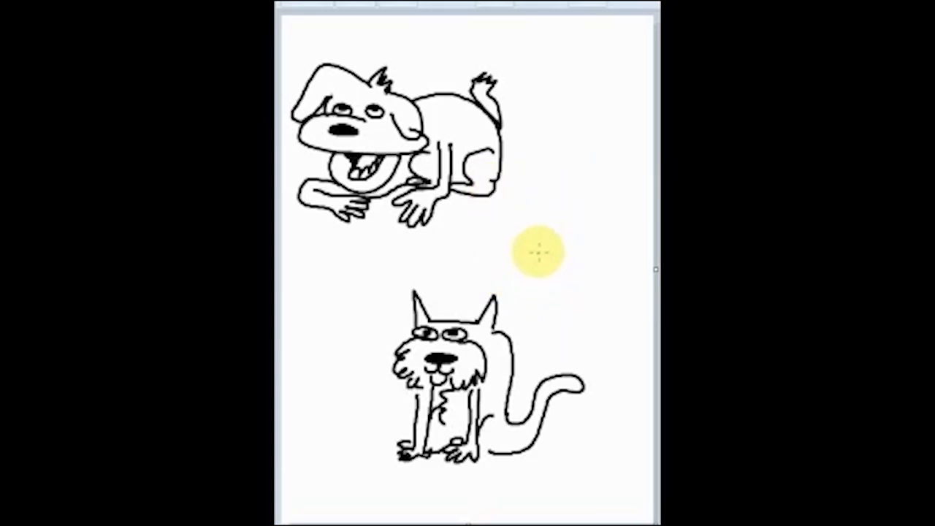
mouse_move(581, 270)
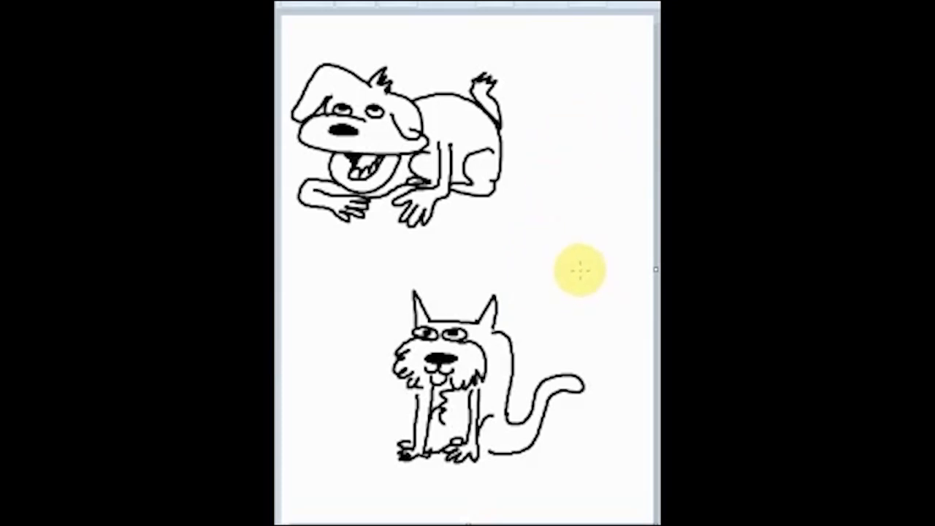
mouse_move(546, 223)
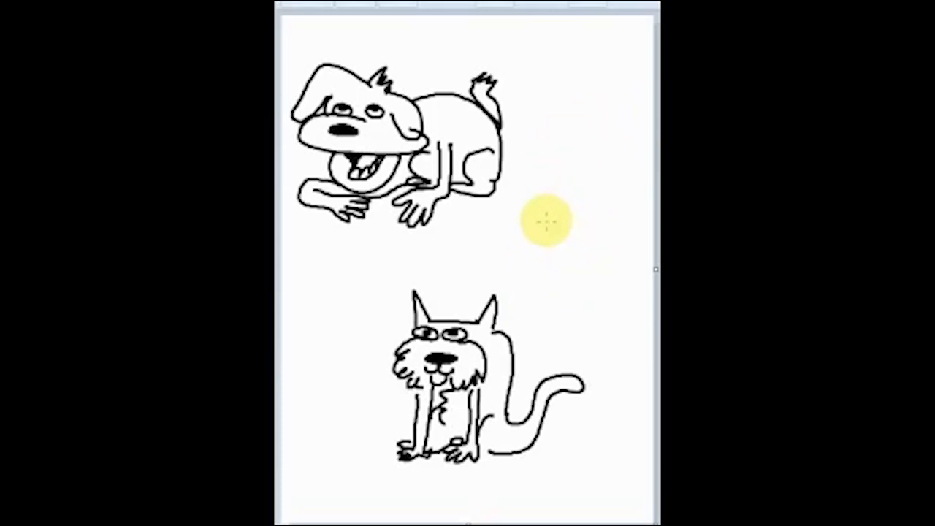
drag(546, 223, 504, 270)
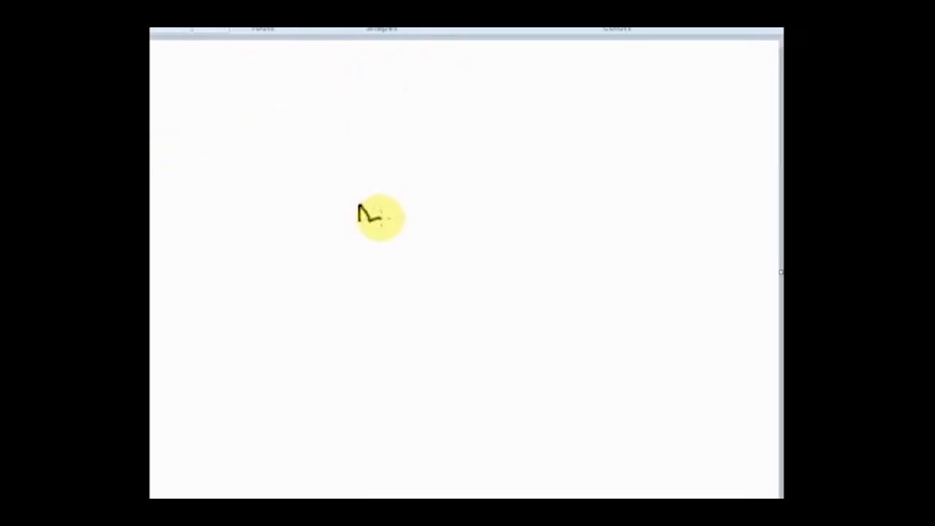
- Draw the small cat's ears, fluffy face, and back curving toward its raised tail
drag(380, 219, 406, 215)
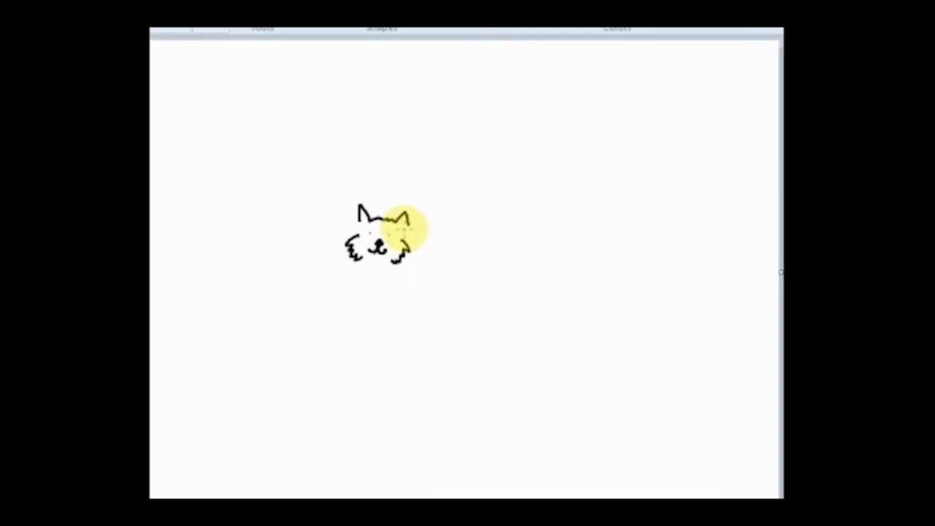
drag(398, 226, 471, 236)
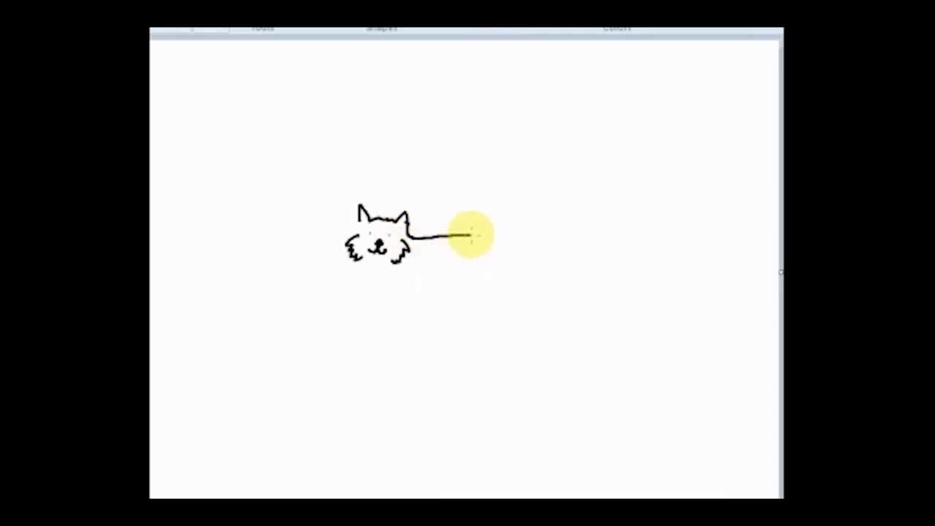
drag(471, 233, 482, 274)
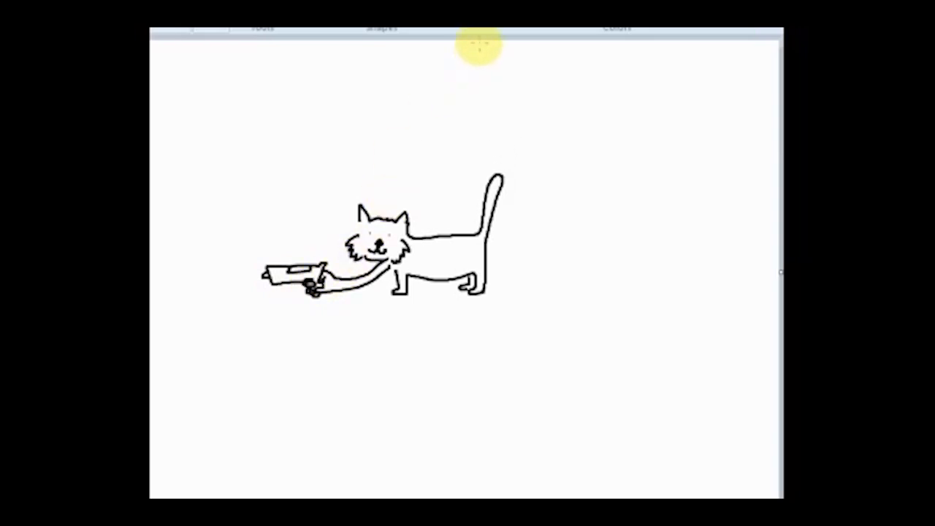
mouse_move(344, 87)
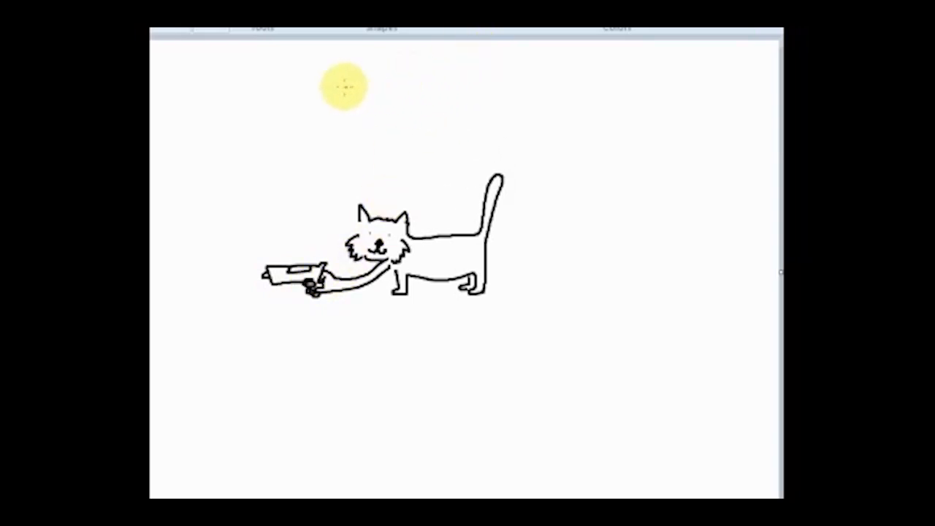
- Outline the huge cat face behind the small cat and the ledge under the bird
drag(344, 86, 349, 187)
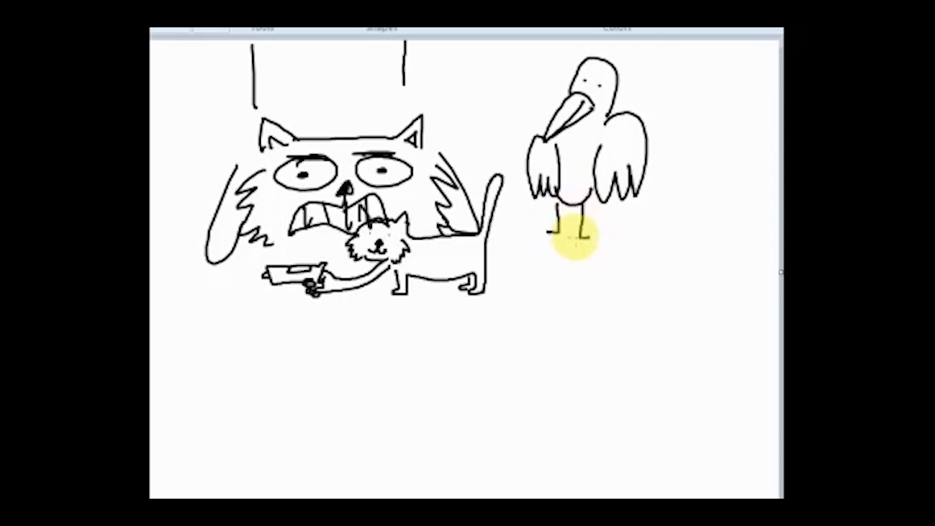
drag(518, 238, 661, 235)
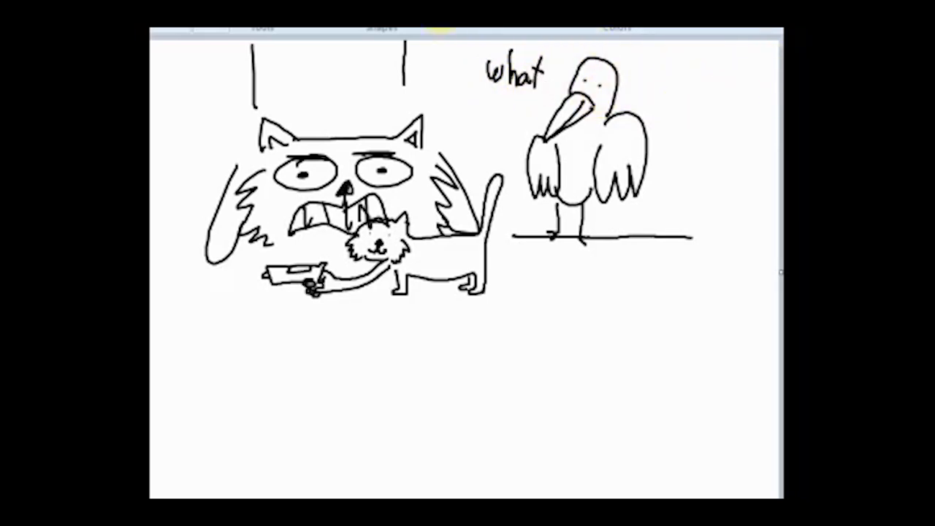
- Choose options in the Paint ribbon for scribbling feather marks on the bird's chest
click(446, 28)
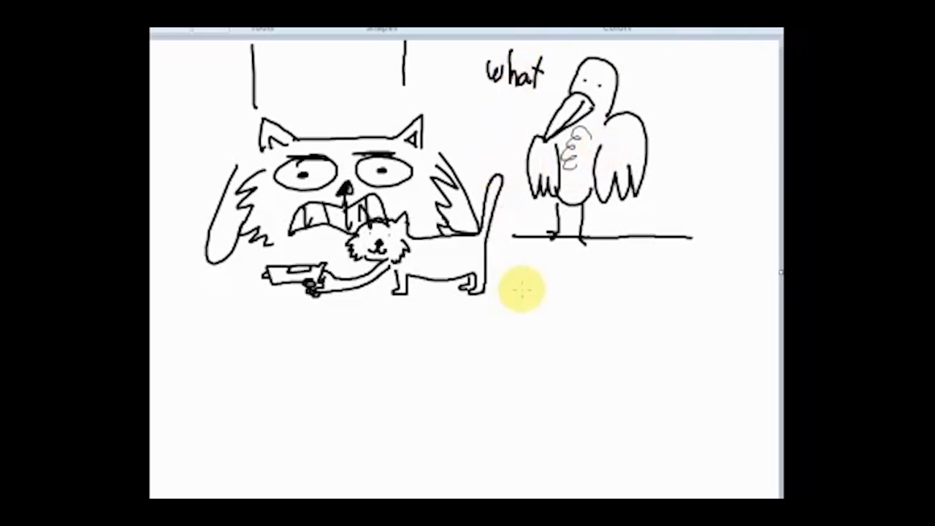
click(380, 28)
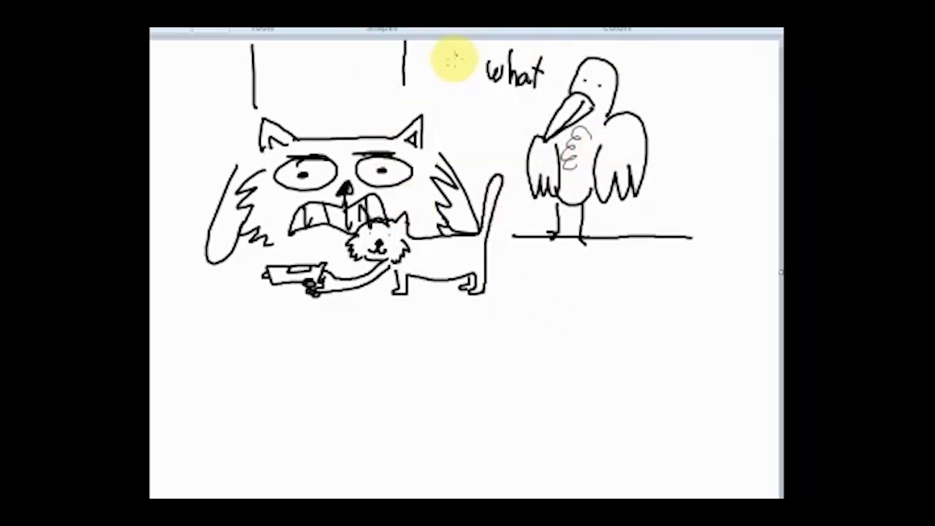
mouse_move(369, 395)
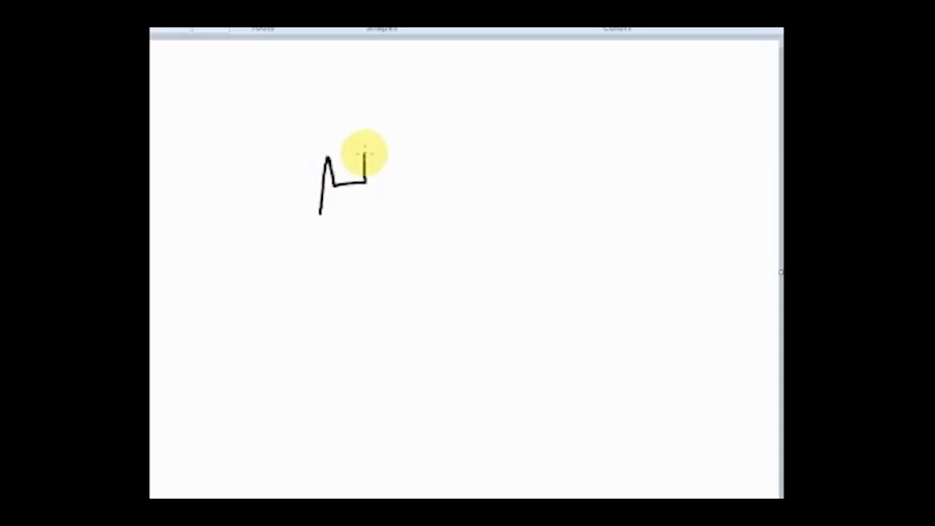
- Draw Batman's second mask ear and mask sides, chest detail, other shoulder and second arm
drag(361, 153, 328, 237)
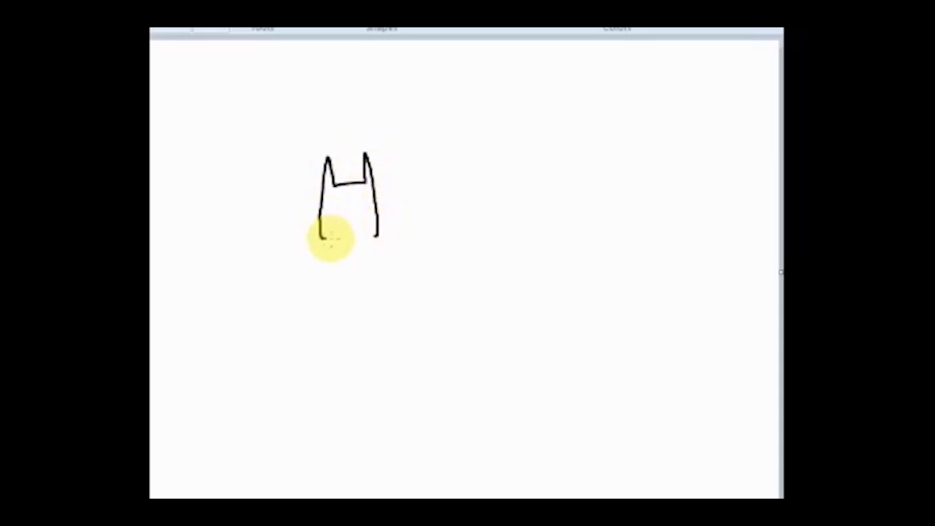
drag(321, 227, 373, 230)
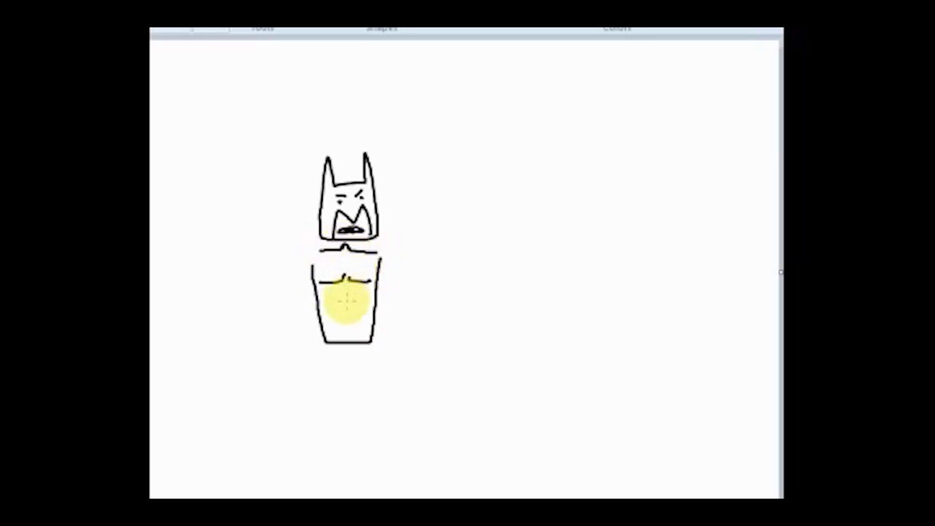
drag(350, 292, 336, 329)
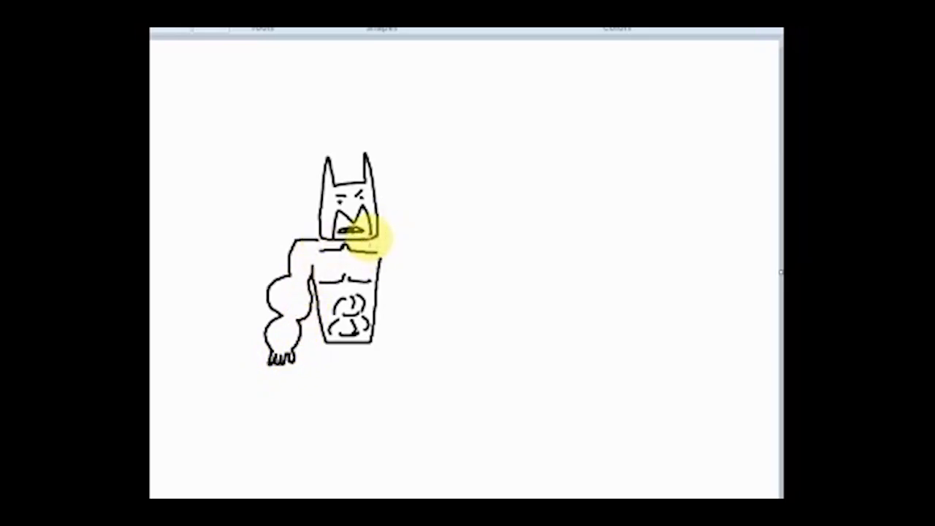
drag(369, 241, 409, 329)
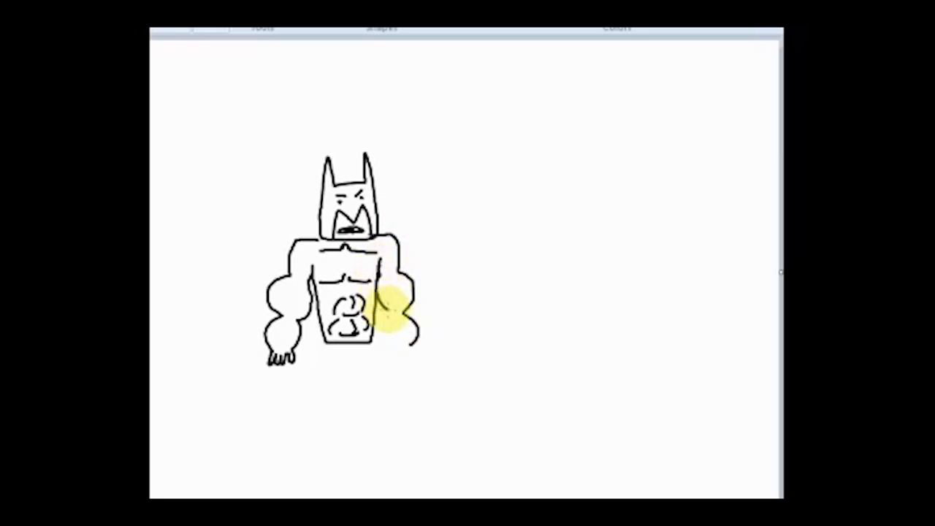
drag(395, 307, 395, 358)
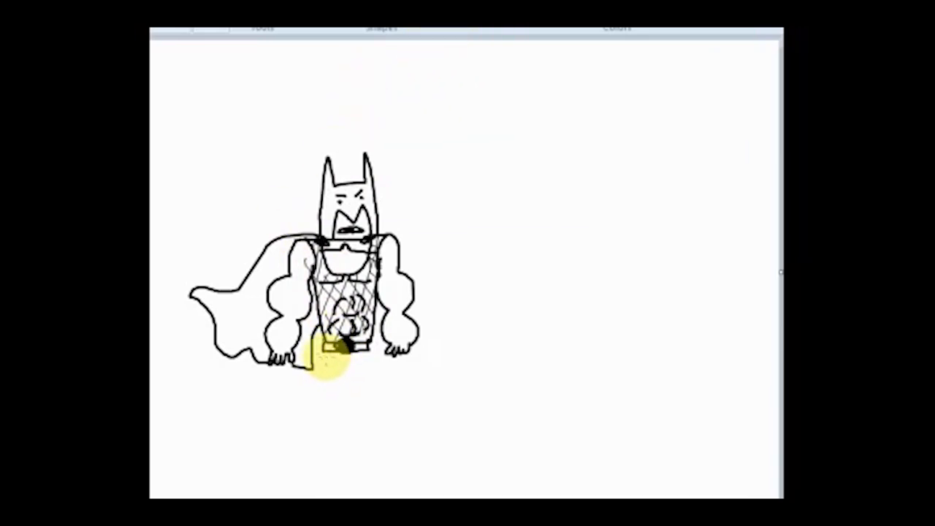
- Draw Batman's legs and boots and begin the hatched shading
drag(336, 347, 332, 446)
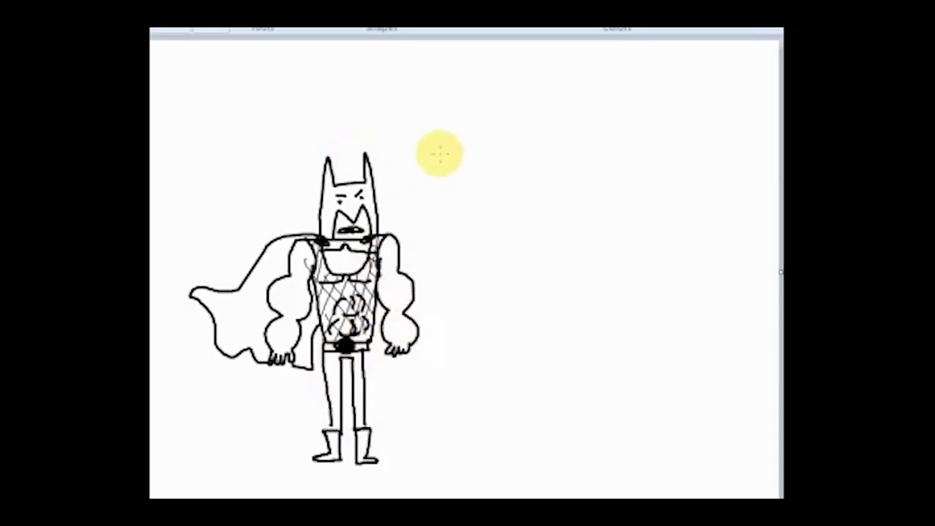
click(347, 358)
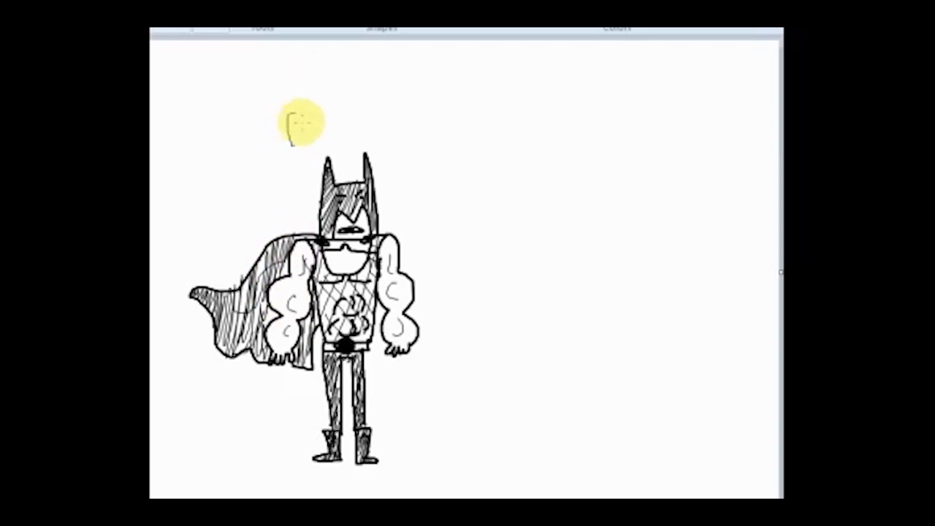
- Write the 'Batman!' label, then move the drawing and label up and to the left
text(Batman!)
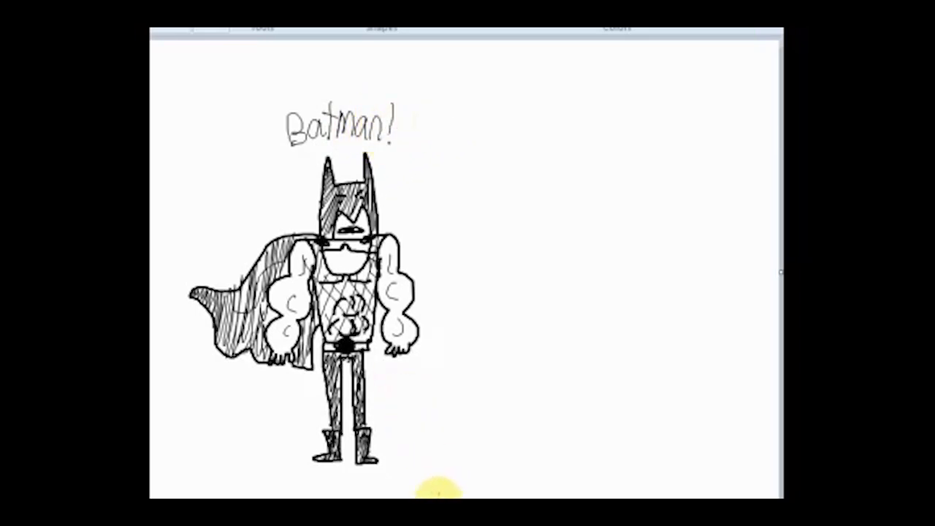
drag(439, 493, 201, 442)
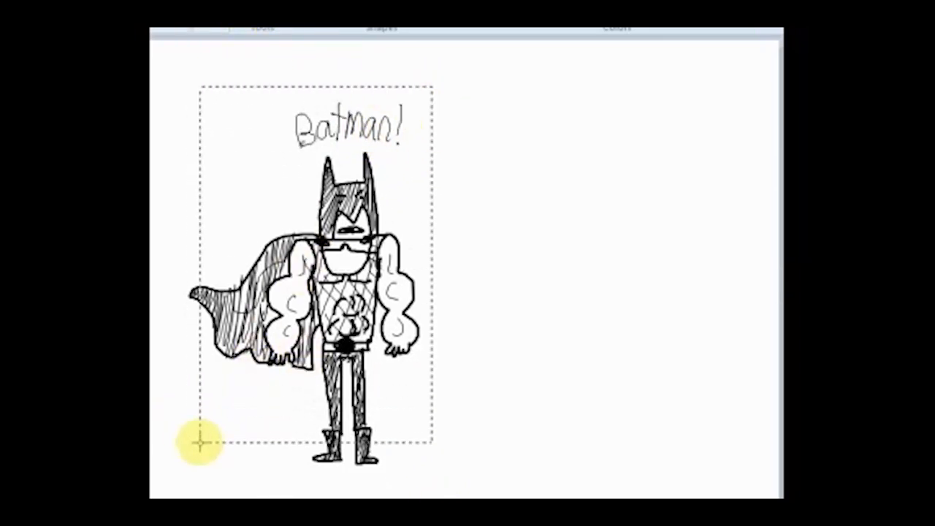
drag(201, 439, 293, 266)
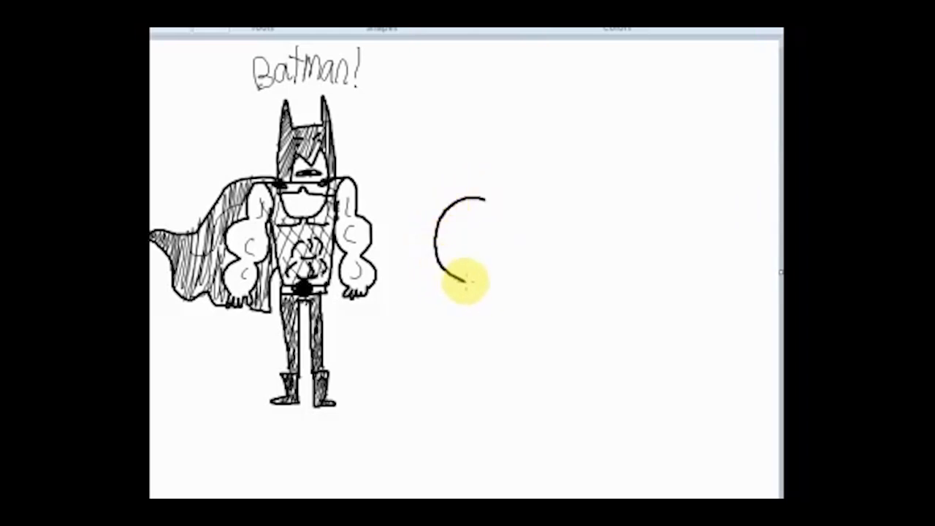
- Outline Popeye's round head beside Batman and draw a cap on it
drag(460, 289, 548, 252)
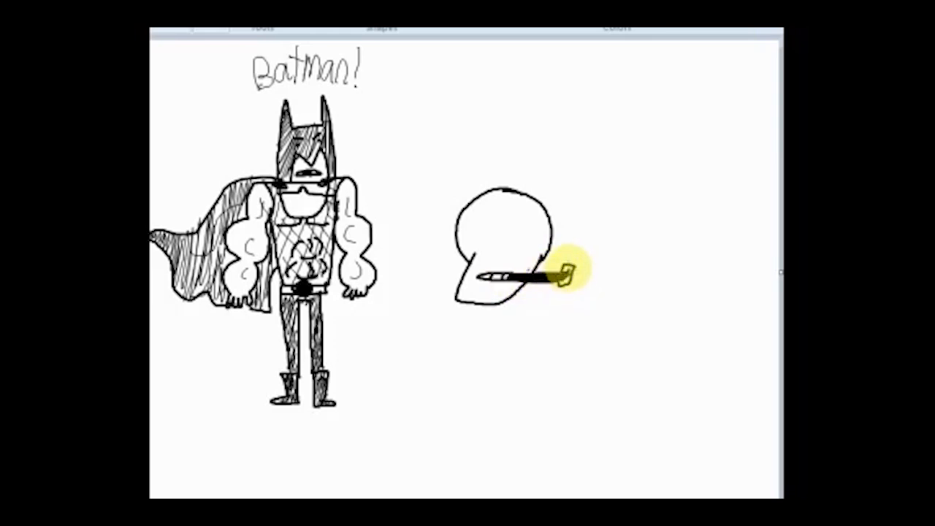
drag(570, 274, 534, 193)
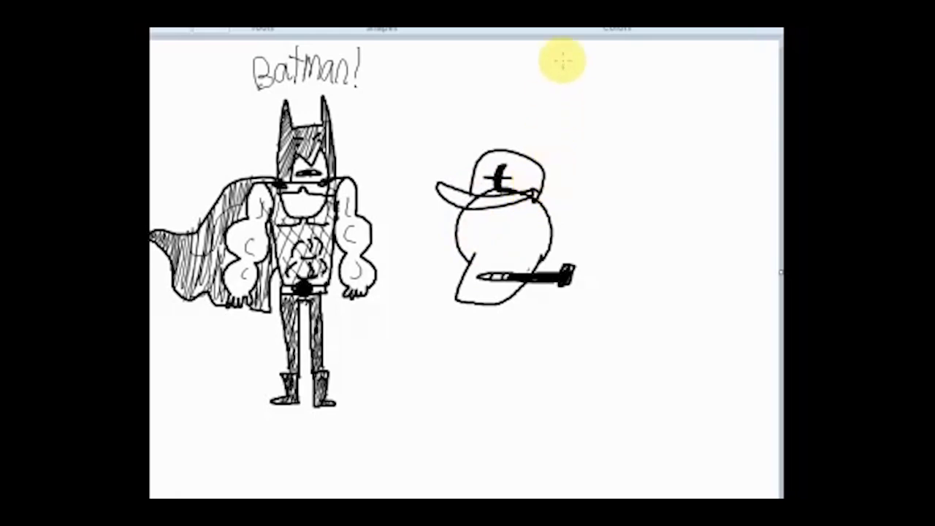
mouse_move(482, 230)
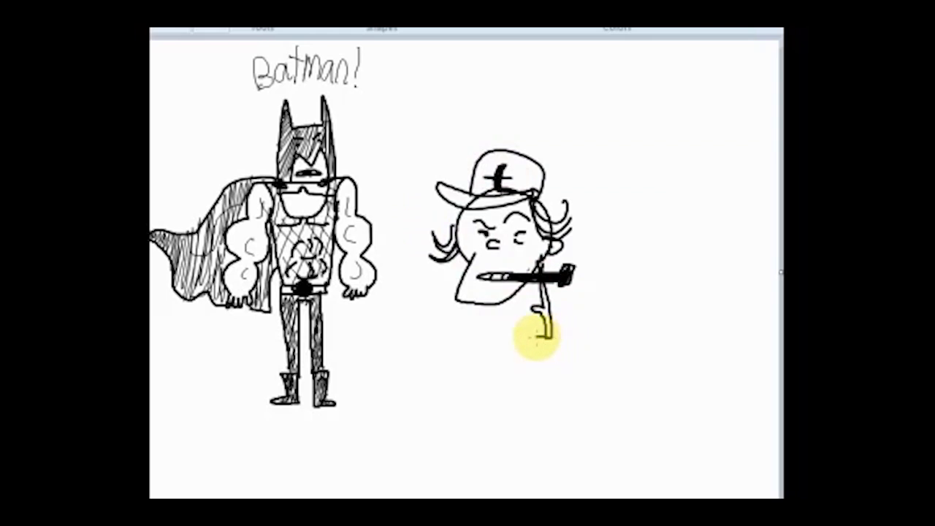
- Erase stray curves below Popeye's head, then outline his tall torso and bulging shoulder
drag(545, 332, 504, 365)
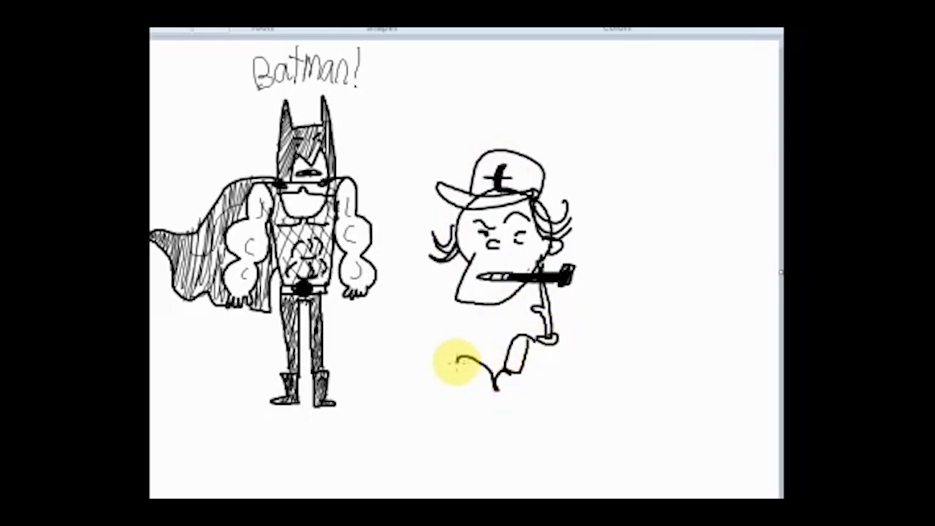
drag(460, 358, 435, 369)
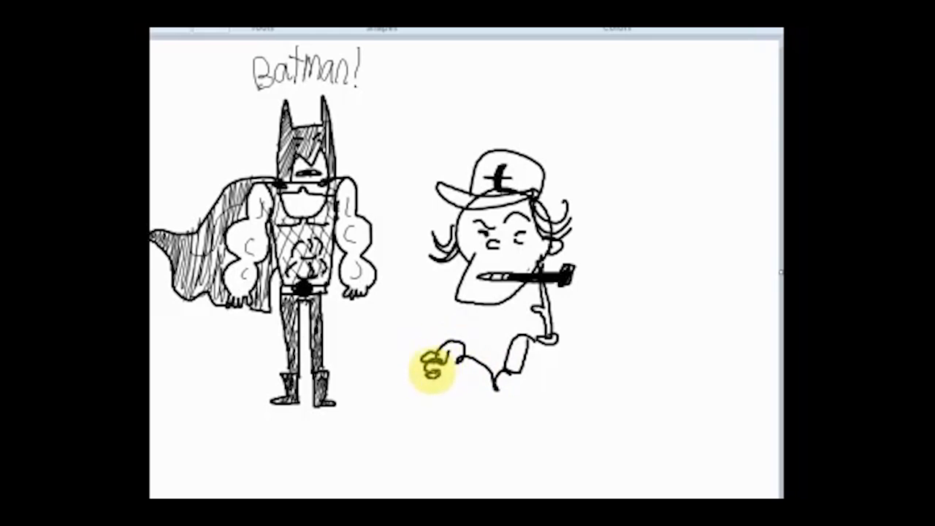
drag(435, 369, 534, 351)
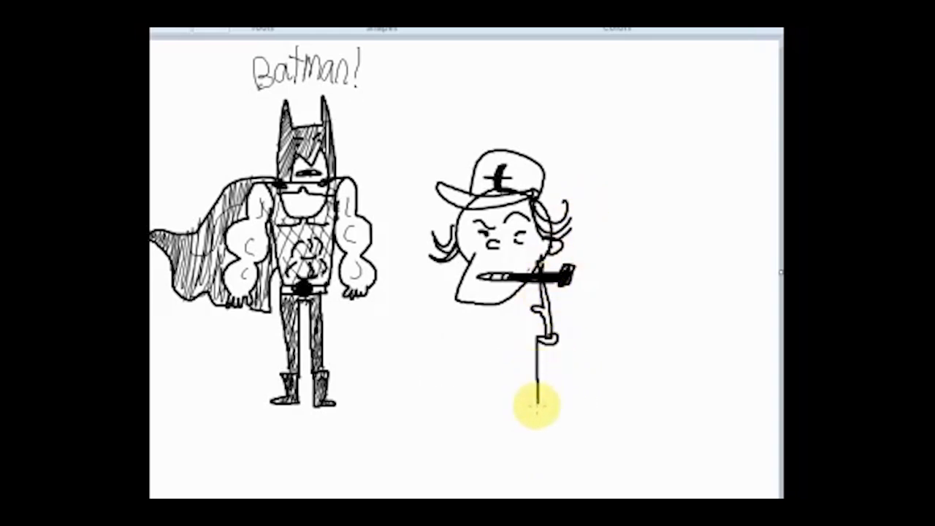
drag(544, 332, 544, 452)
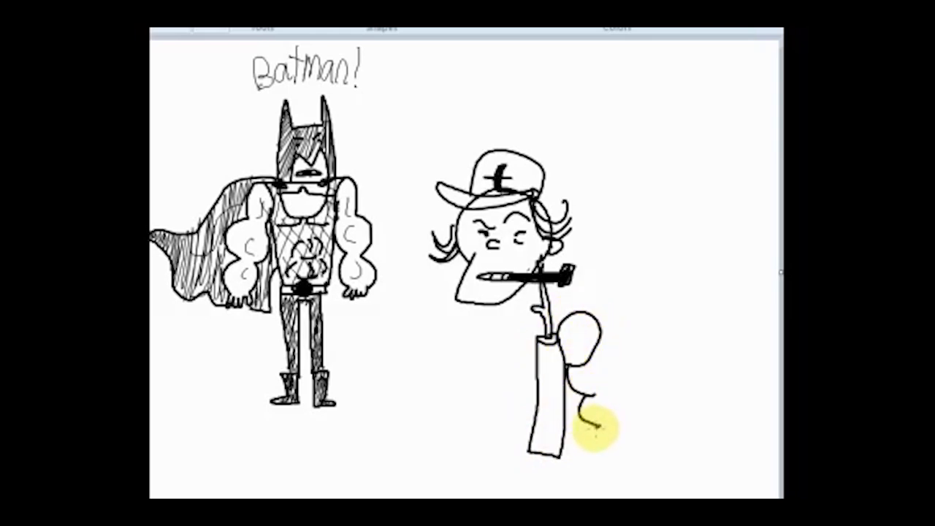
drag(592, 413, 585, 453)
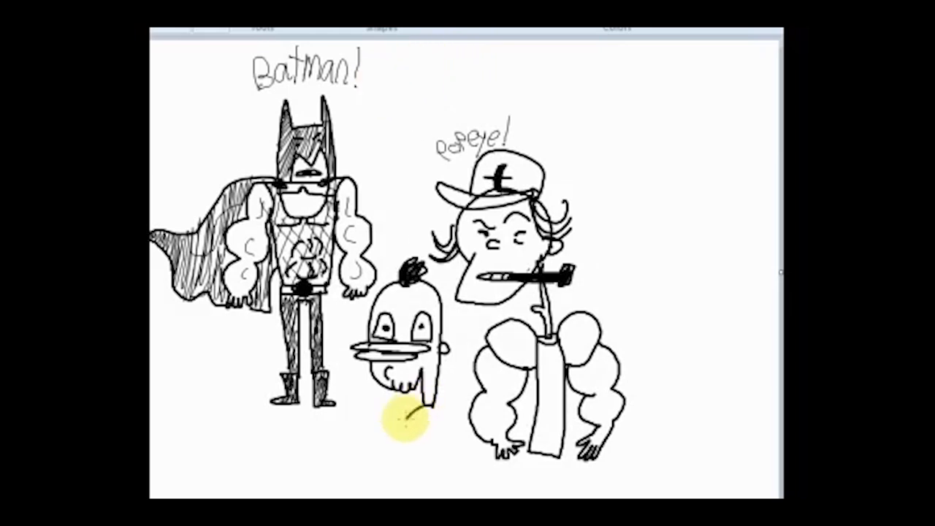
- Draw the duck's rounded body below its head
drag(409, 409, 409, 468)
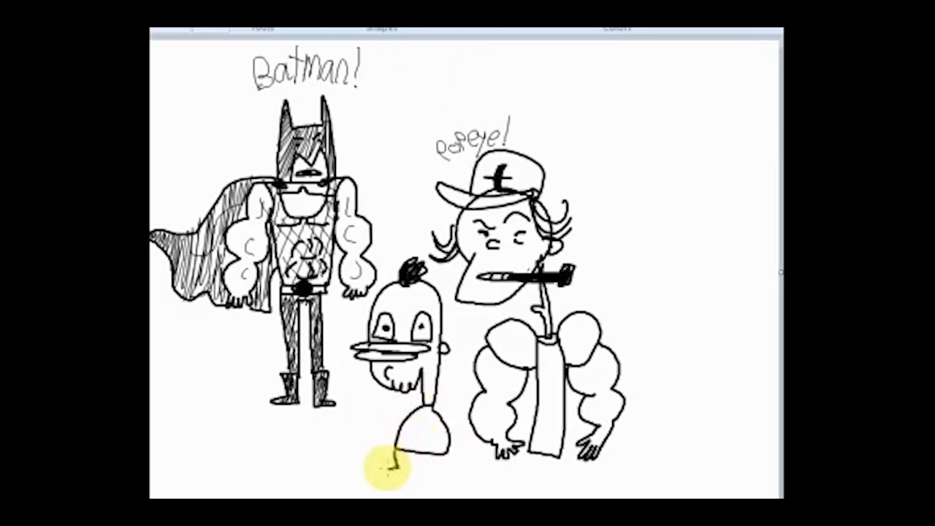